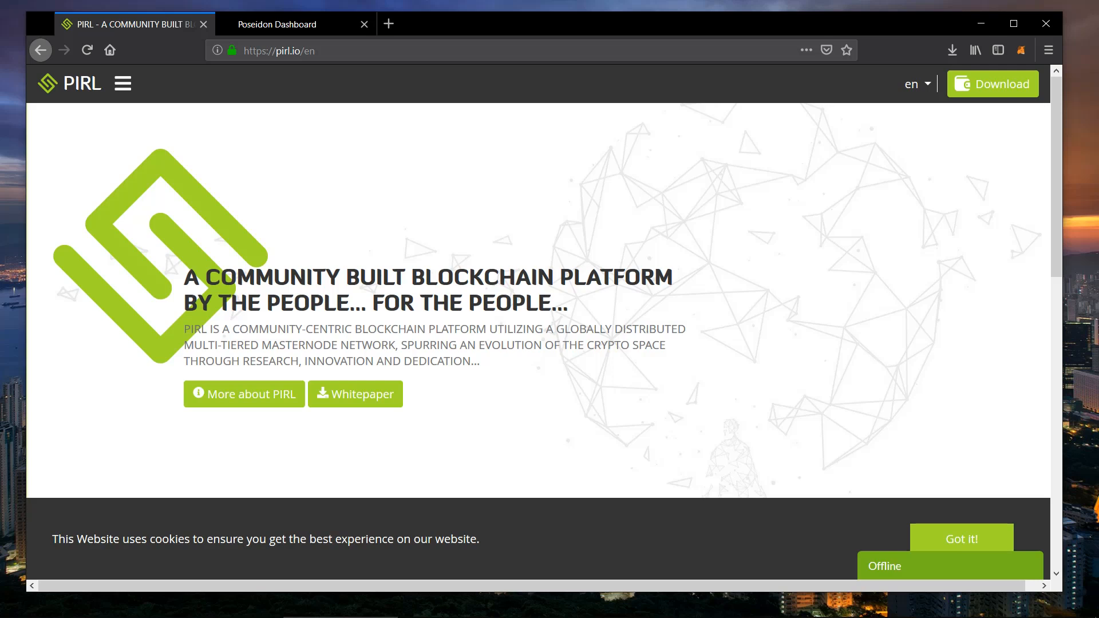
Step: Expand the pirl.io site navigation menu from the hamburger icon beside the PIRL logo
click(122, 84)
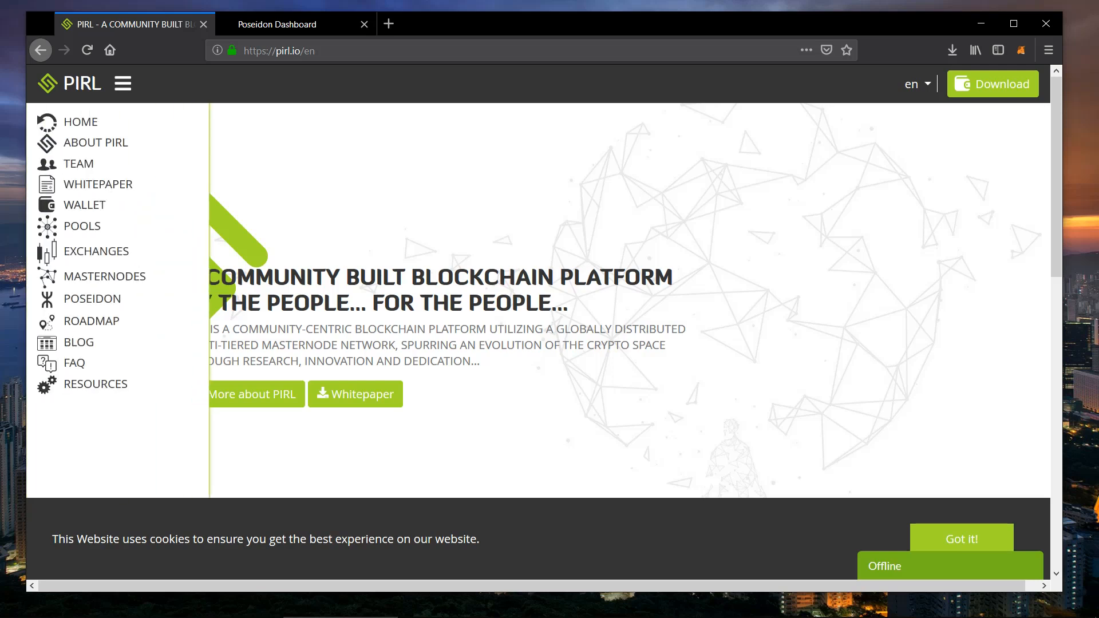
mouse_move(91, 320)
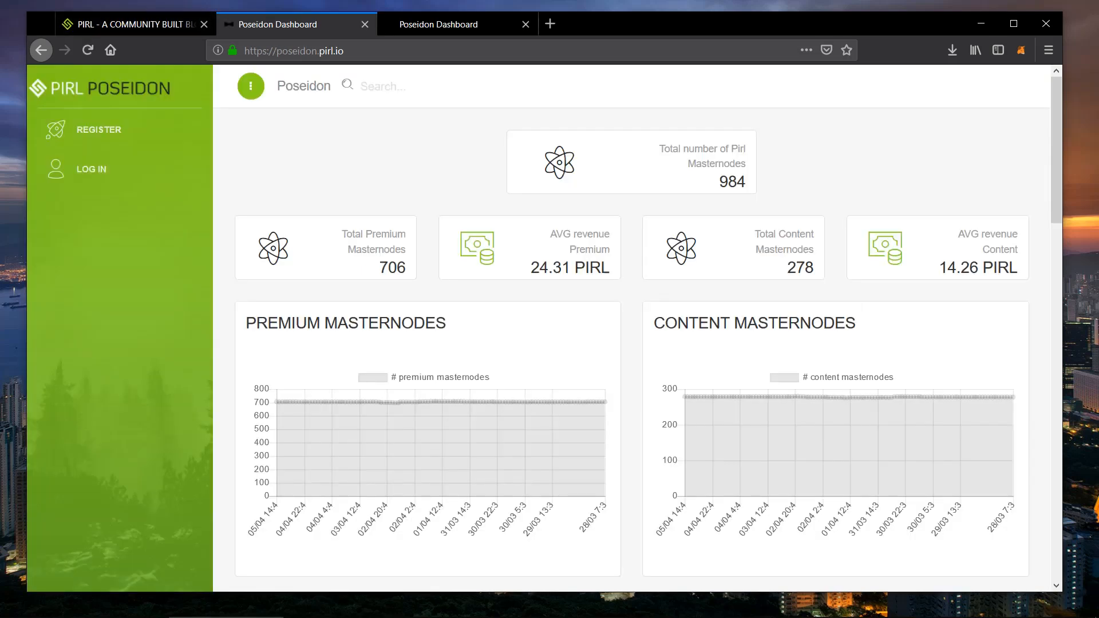
mouse_move(98, 130)
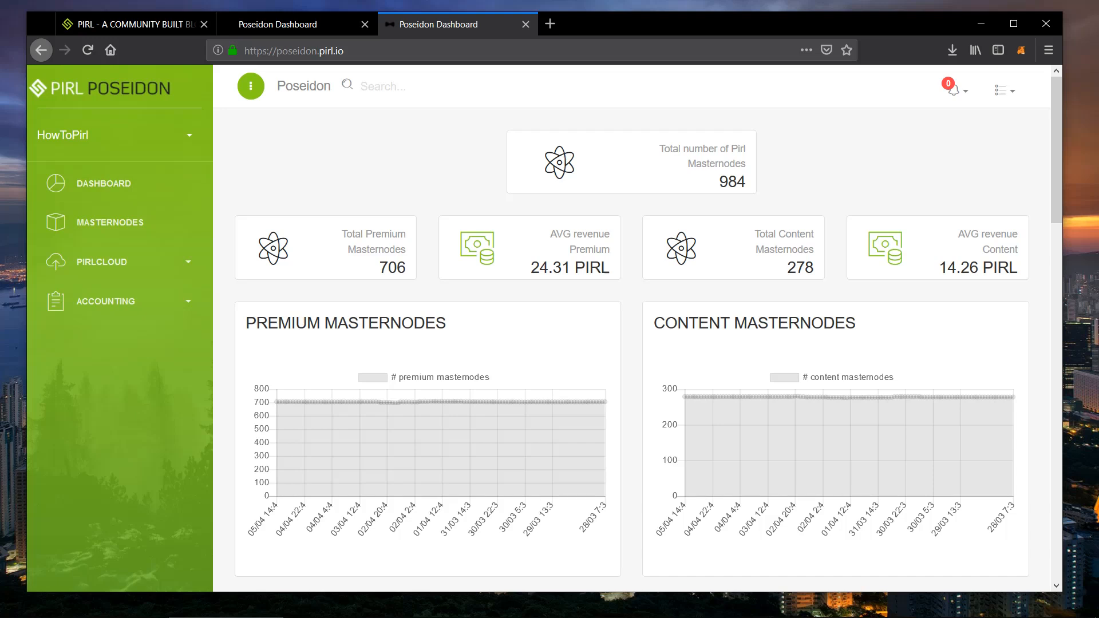
Step: Highlight the total masternode count, then scroll the dashboard down to the node location map
drag(660, 147, 745, 184)
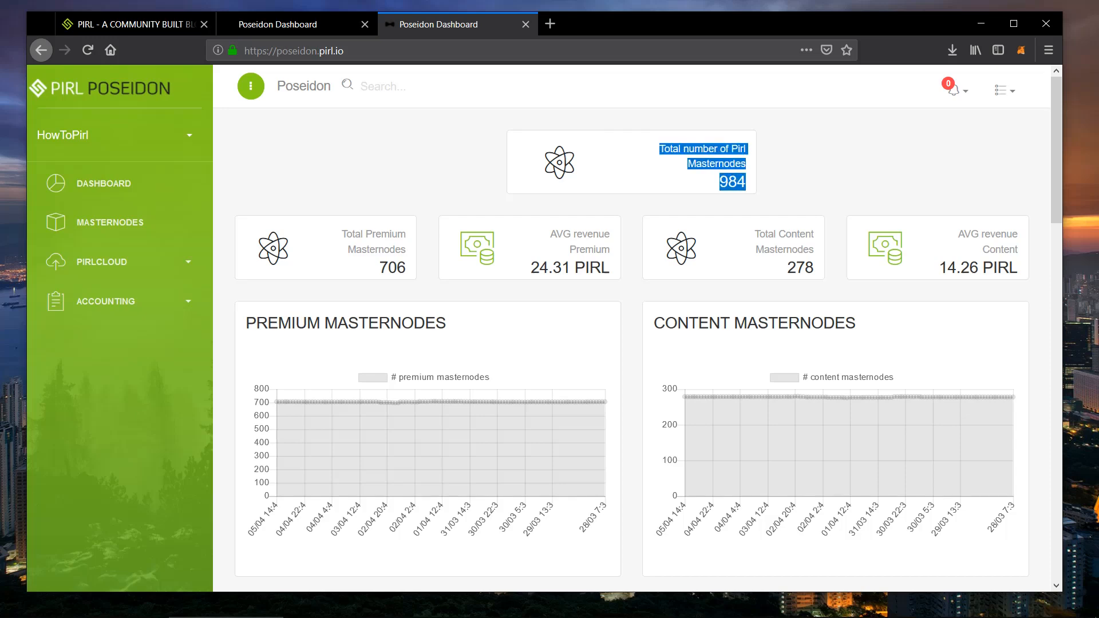
scroll(down, 3)
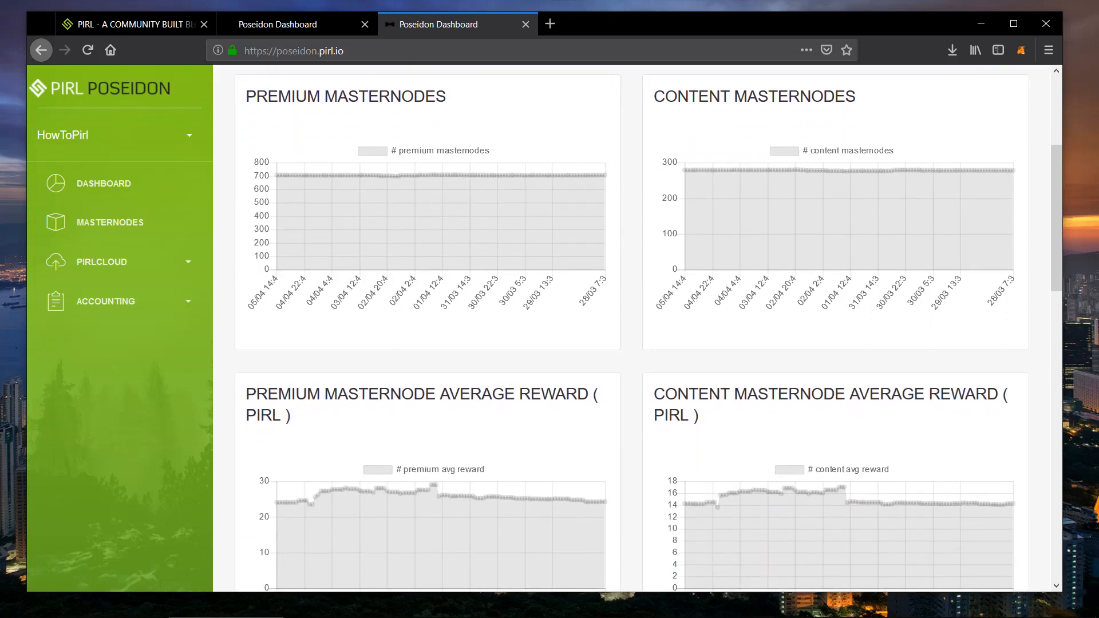
scroll(down, 3)
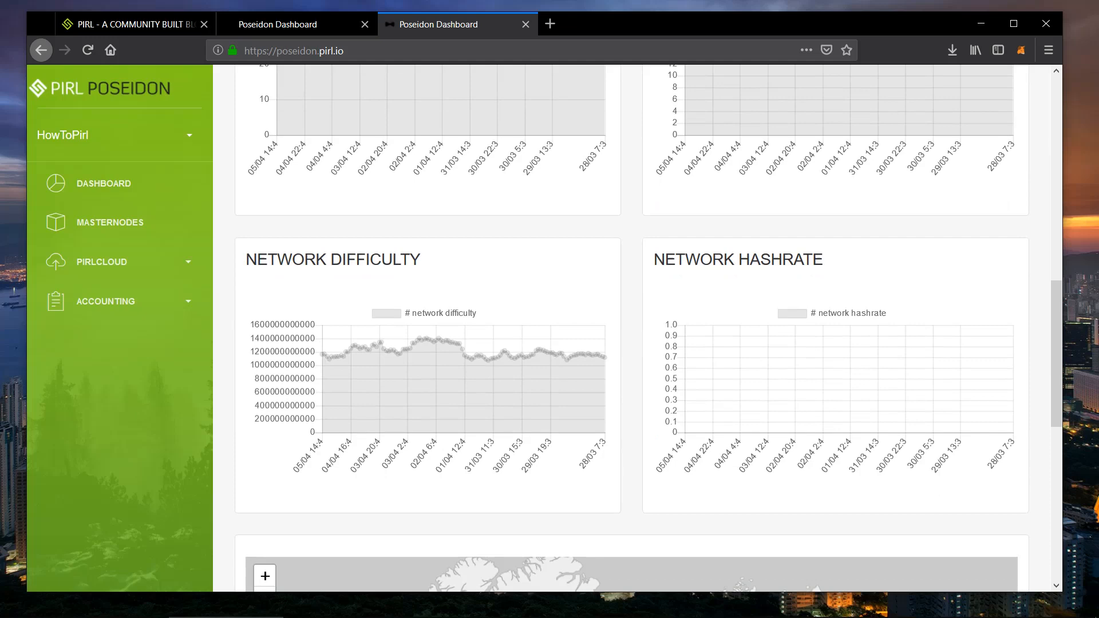
scroll(down, 3)
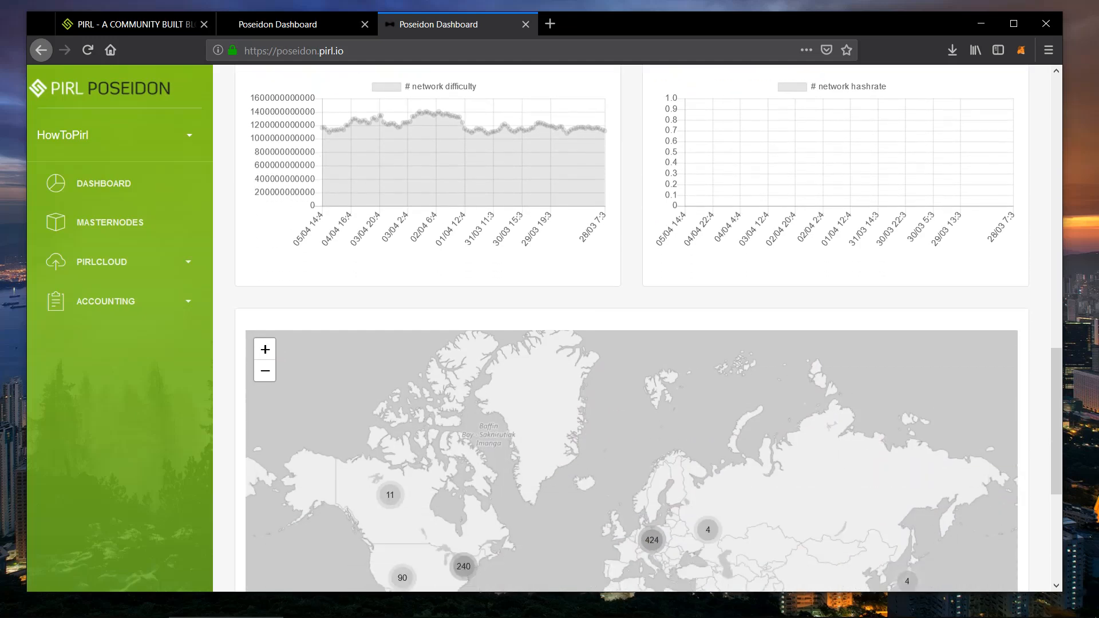
scroll(down, 3)
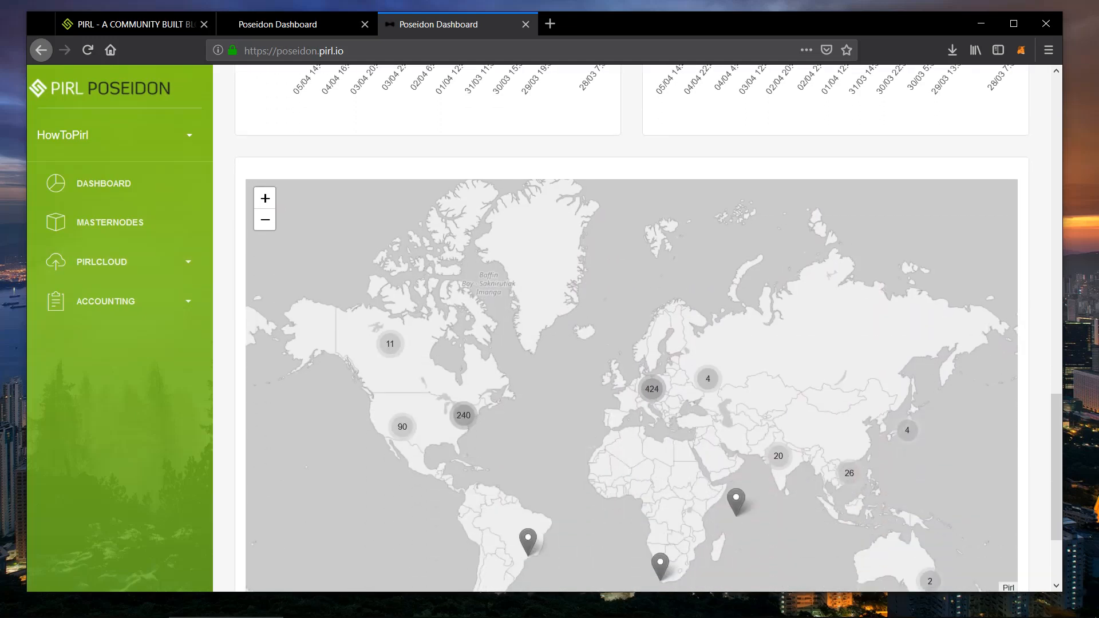
scroll(down, 3)
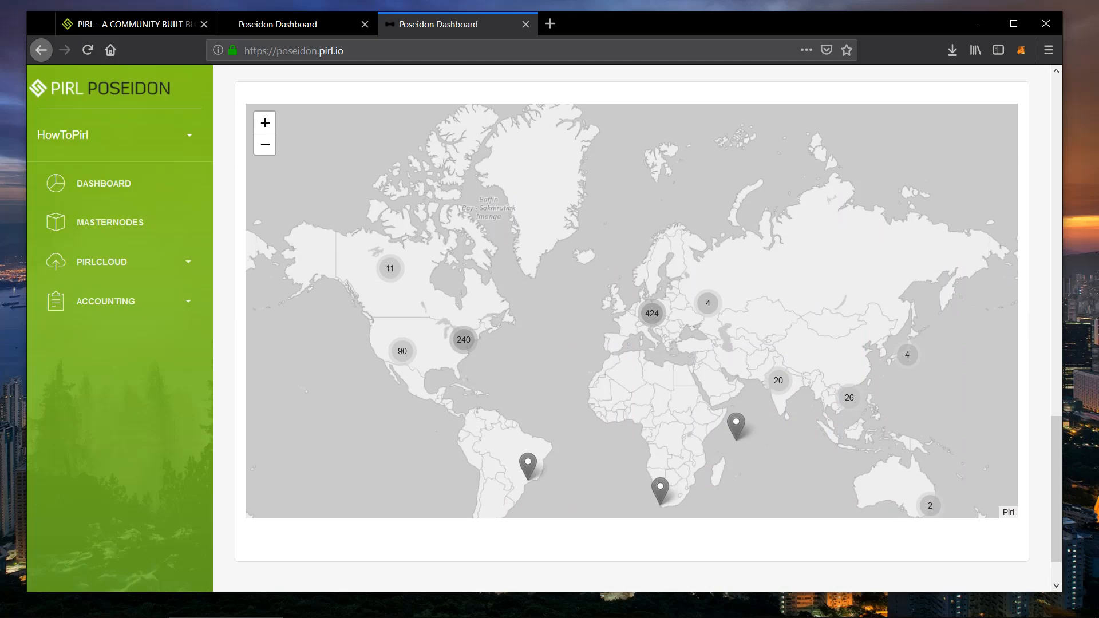
Step: Return to the dashboard summary showing 984 masternodes, 706 premium and 278 content
click(103, 183)
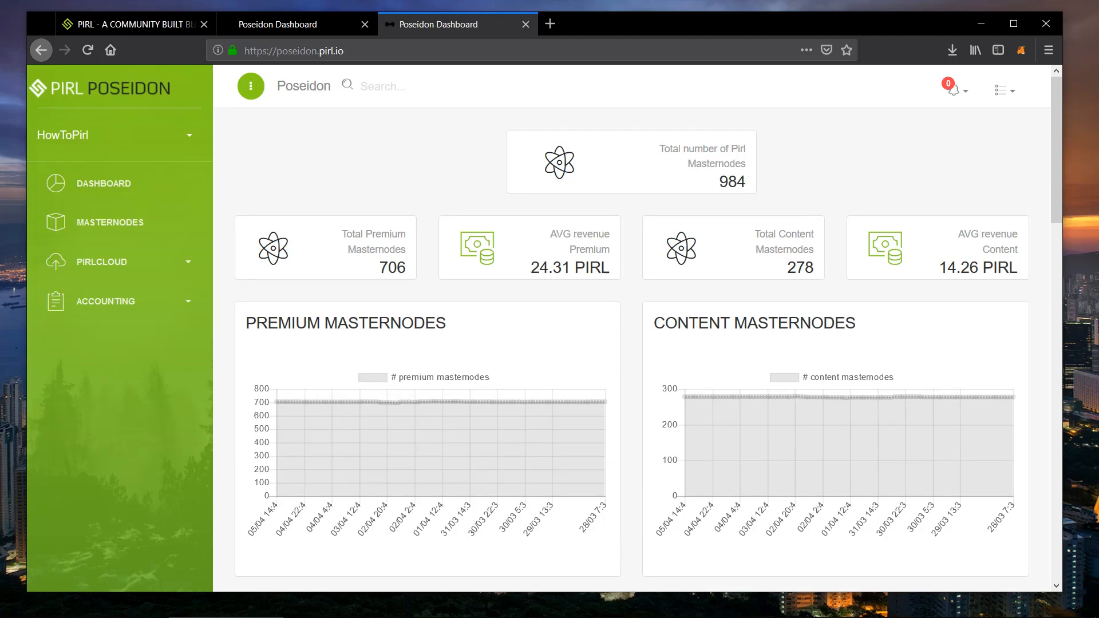
mouse_move(101, 261)
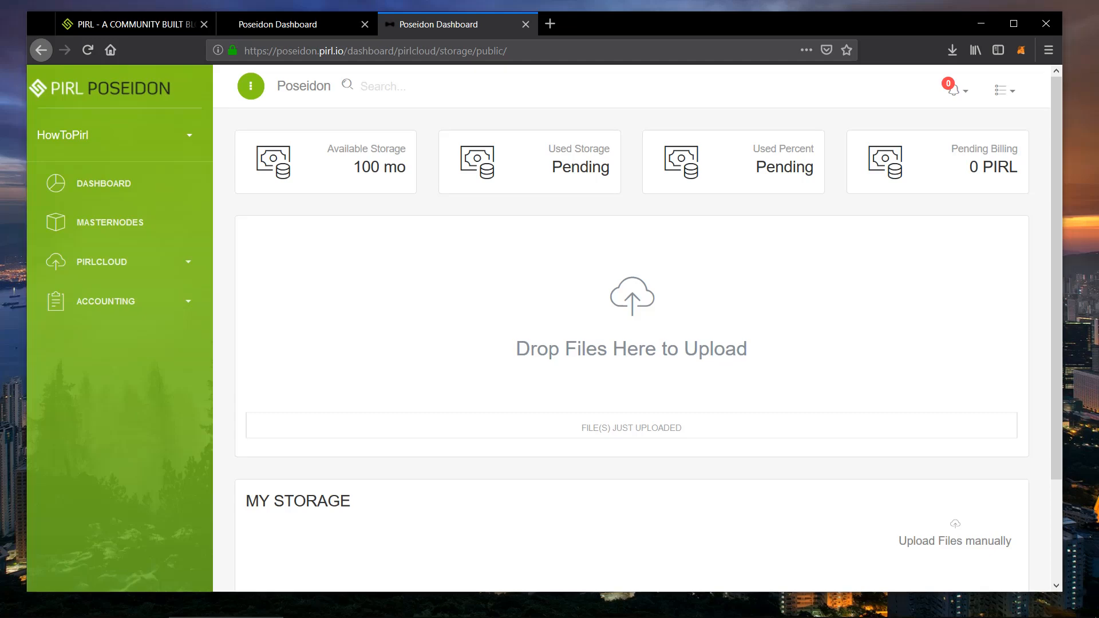
Step: Open the Sample folder from the taskbar to get the PDF, JPG and MP4 files
click(954, 531)
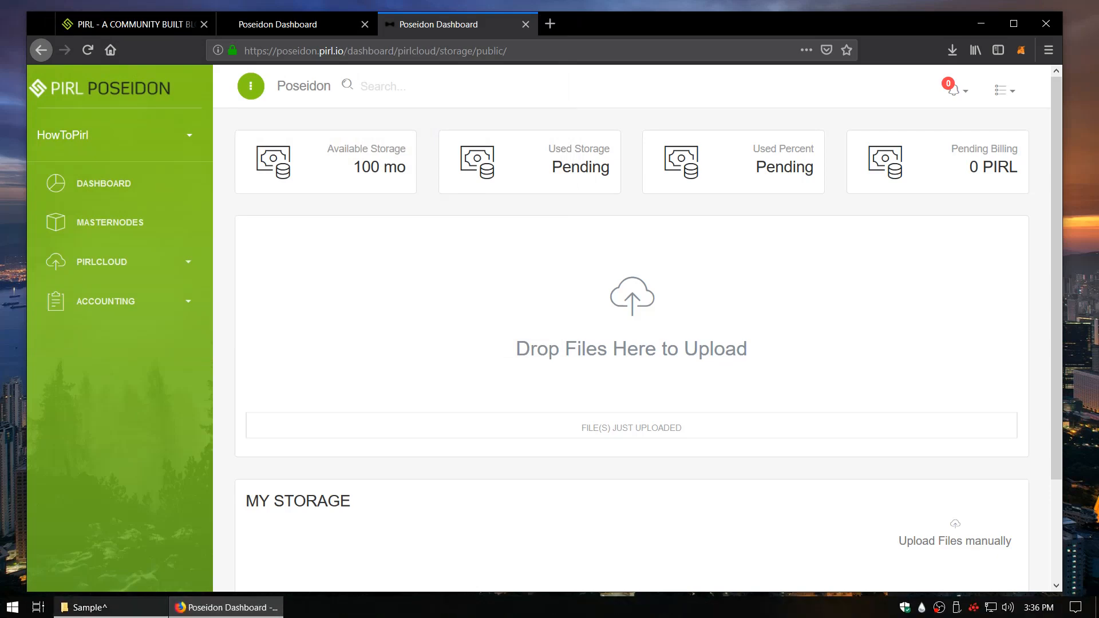
click(87, 608)
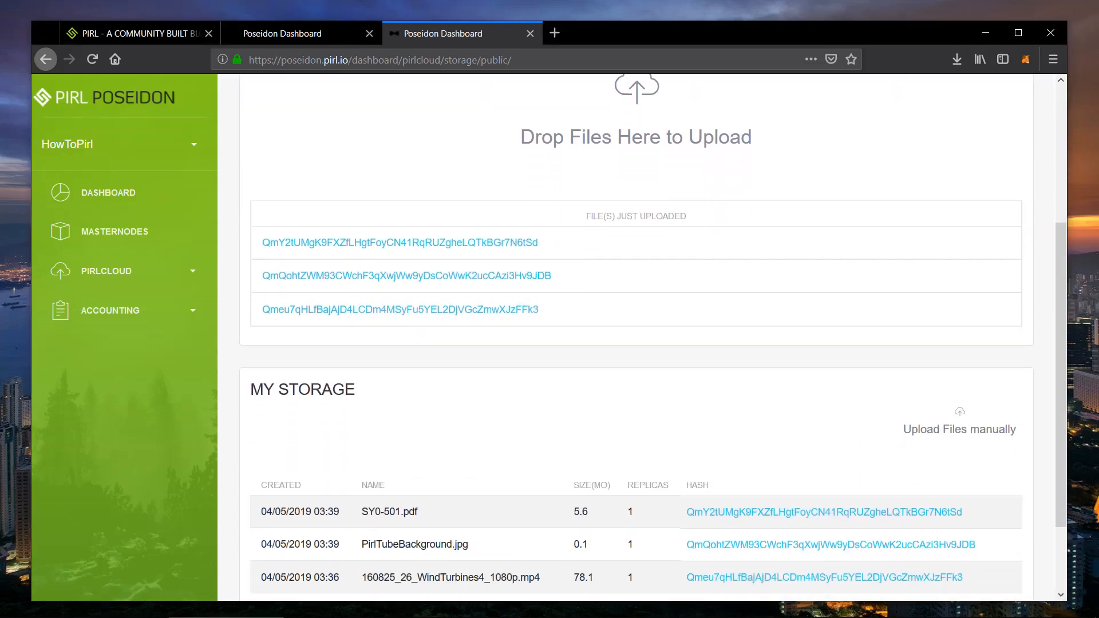
Step: Scroll to My Storage, showing the 5.6, 0.1 and 78.1 MB files with one replica each
scroll(down, 3)
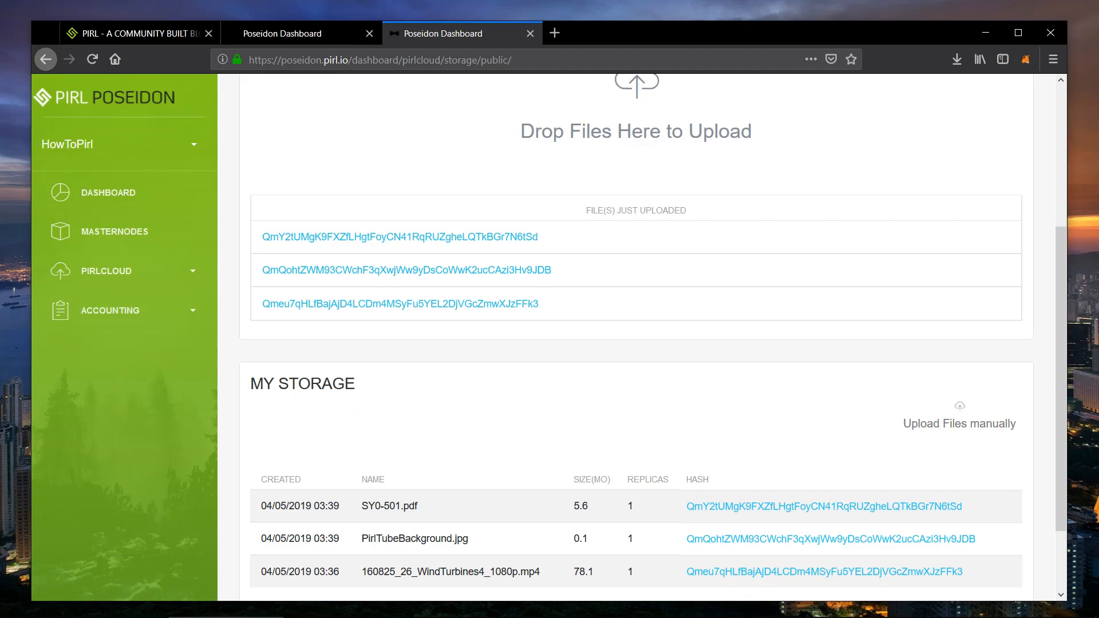
scroll(down, 3)
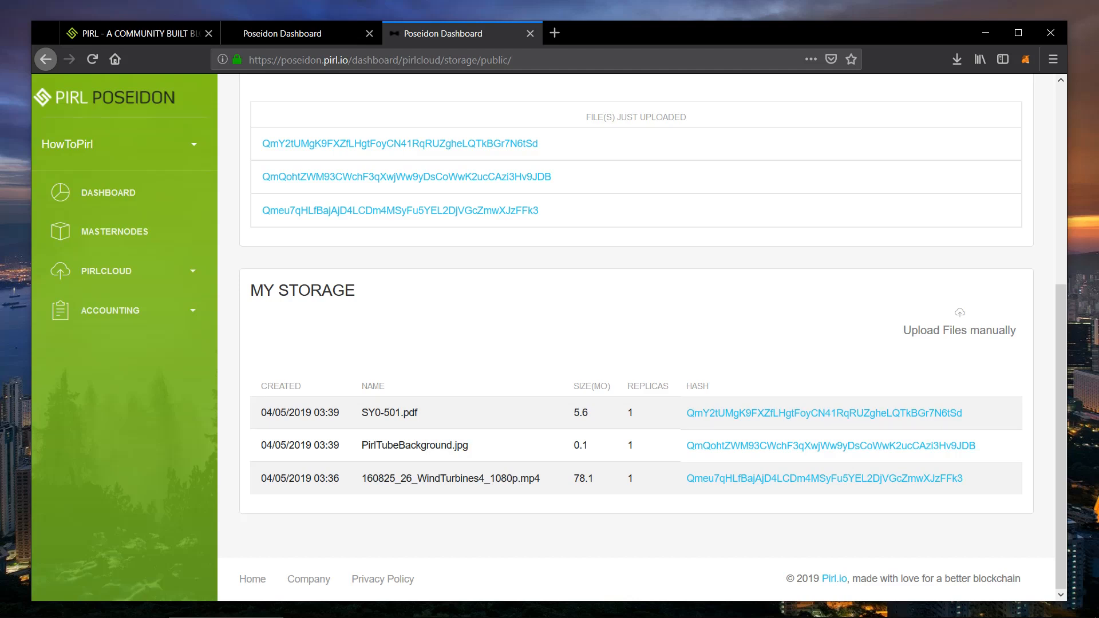
mouse_move(825, 414)
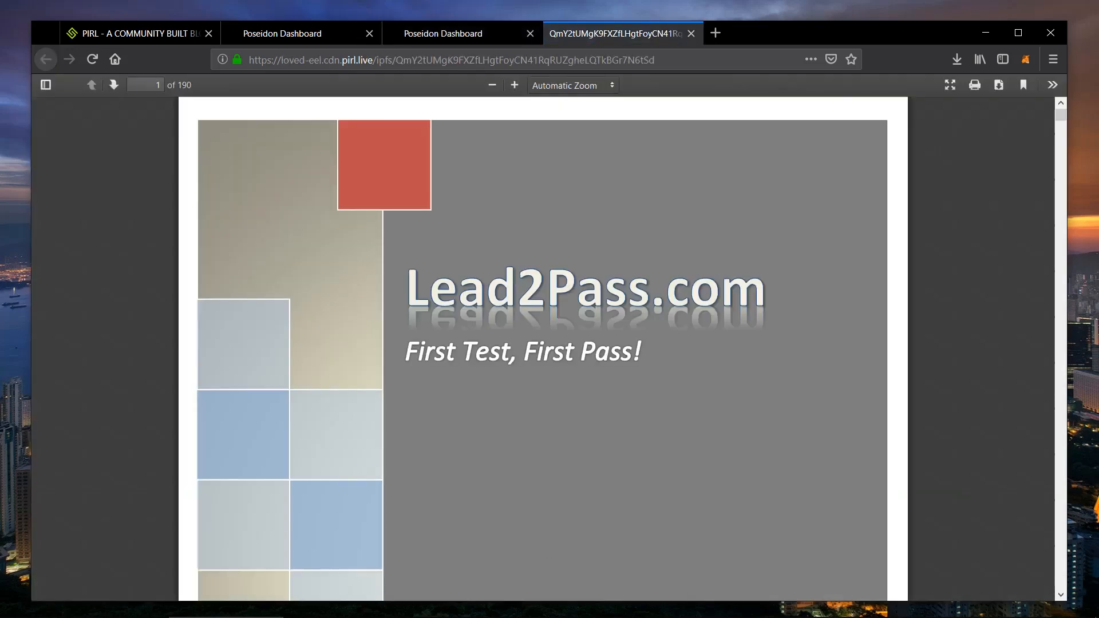
Step: Scroll the Poseidon page after closing the Lead2Pass PDF tab
scroll(down, 3)
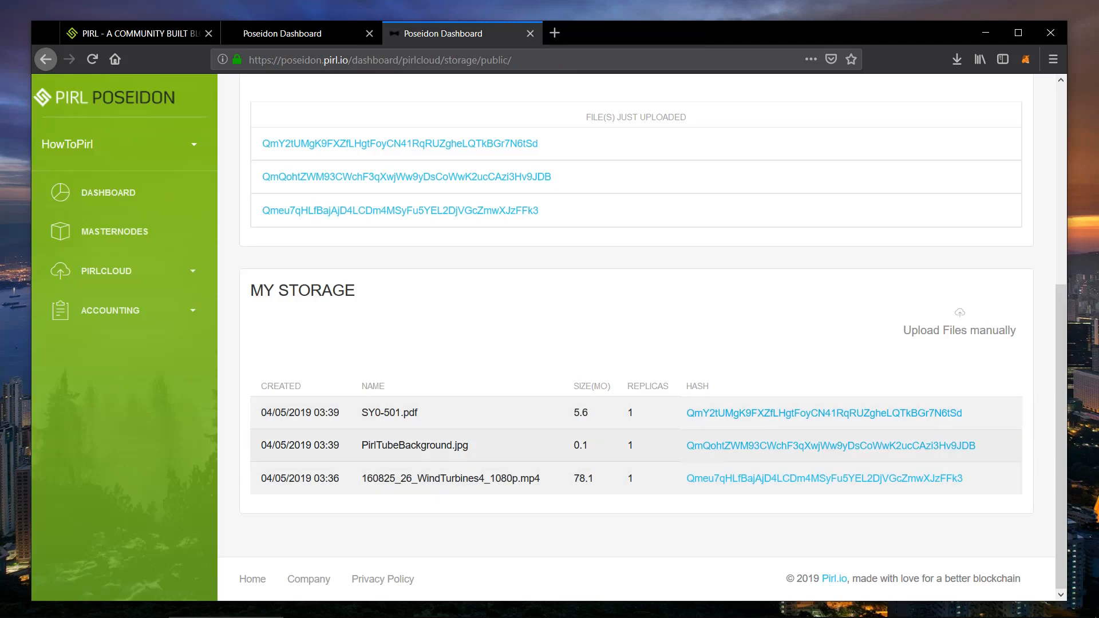
right_click(831, 445)
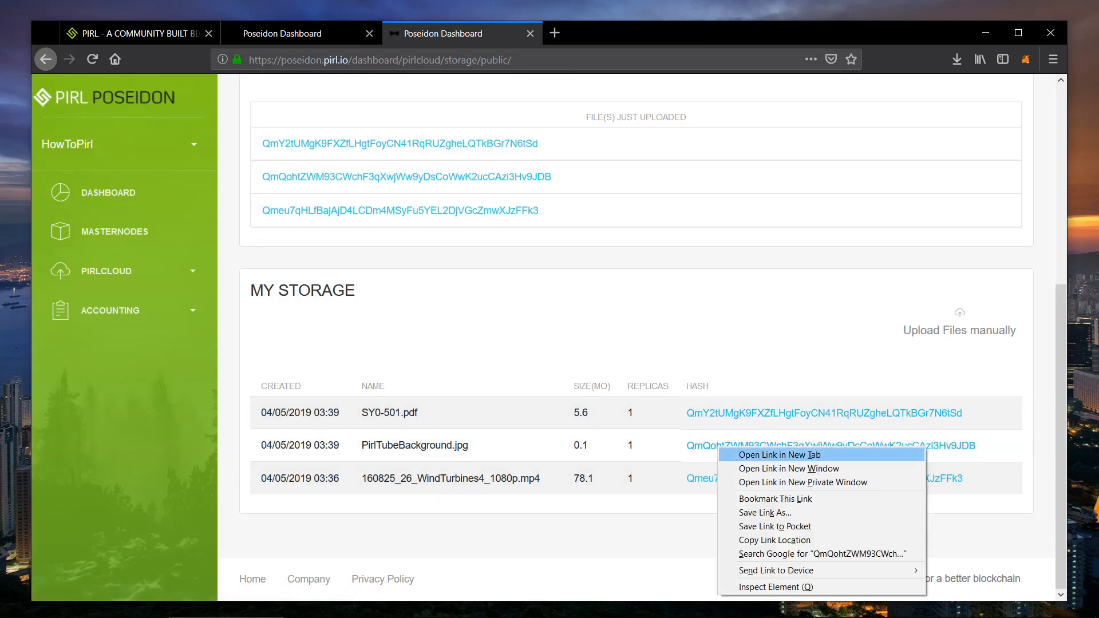
click(779, 455)
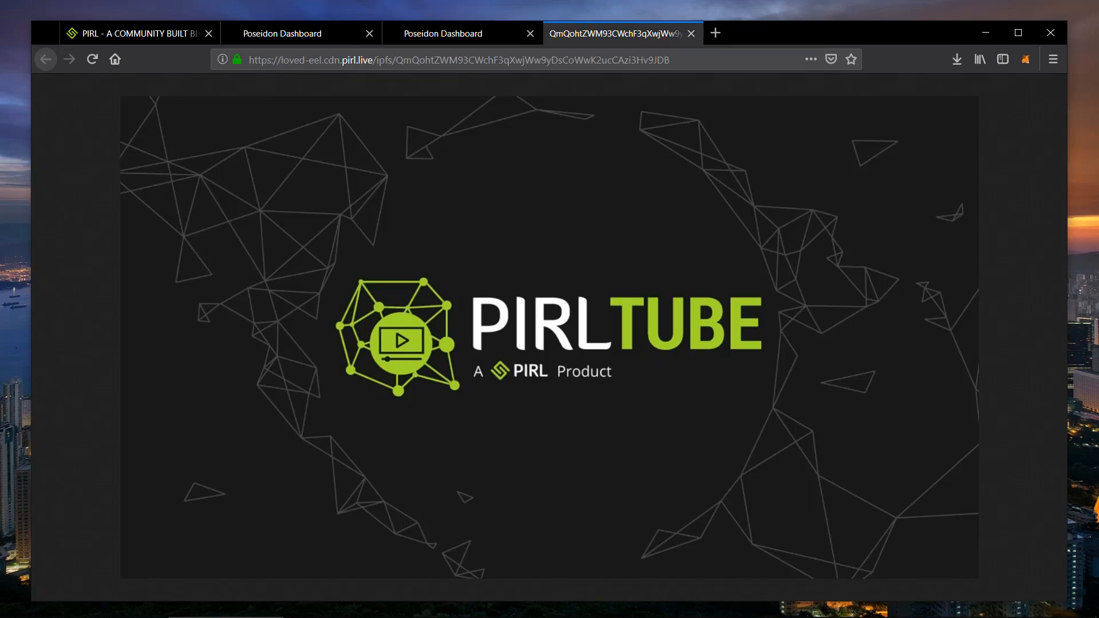
mouse_move(695, 33)
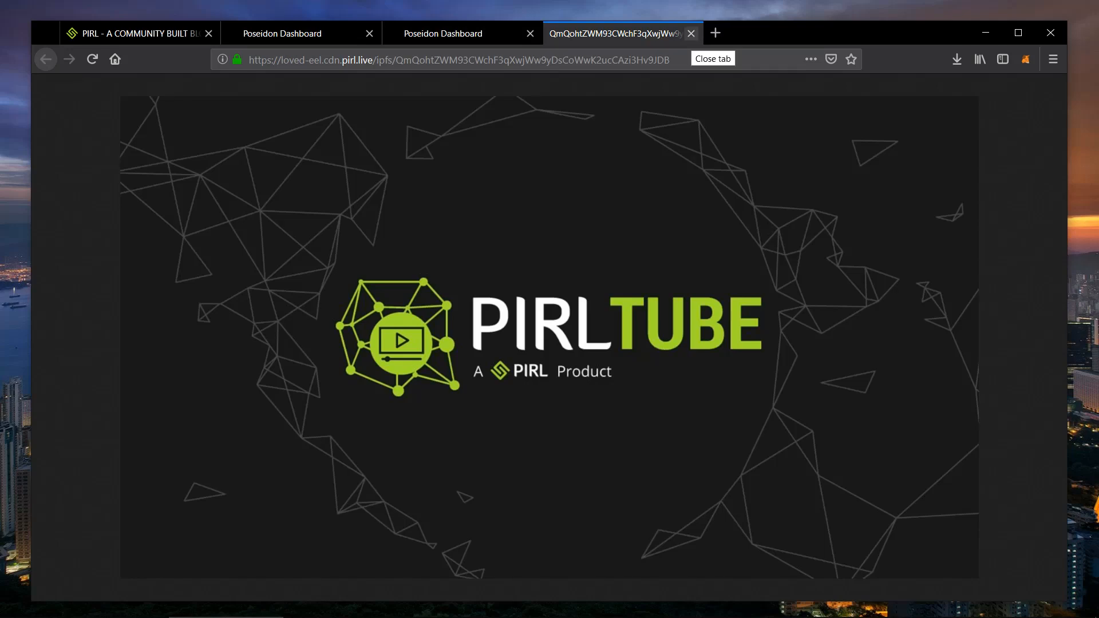
click(694, 32)
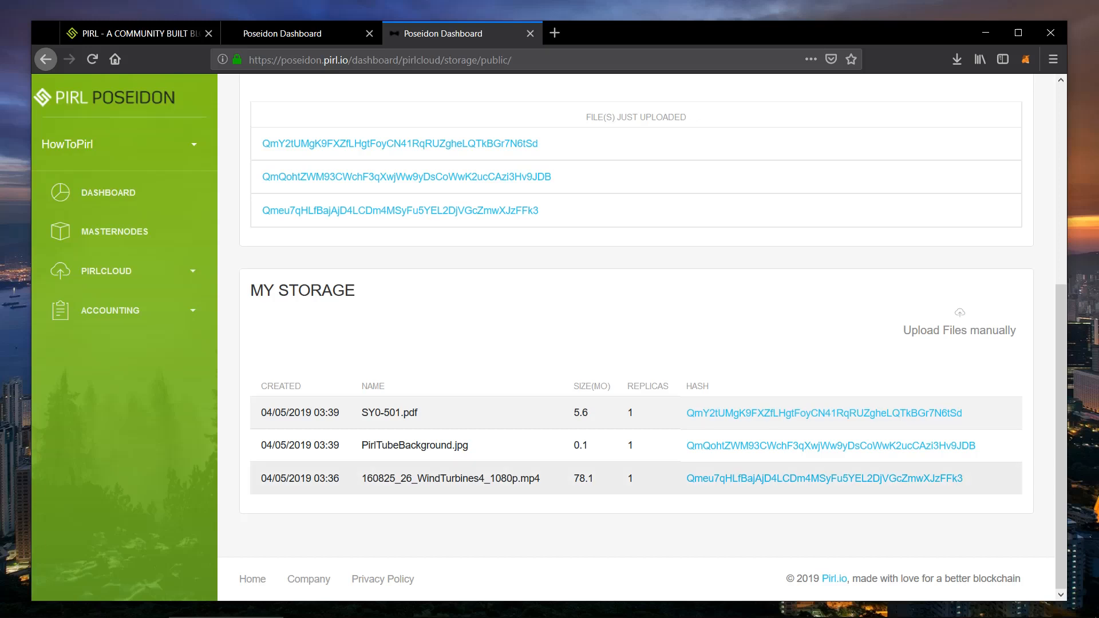
right_click(825, 478)
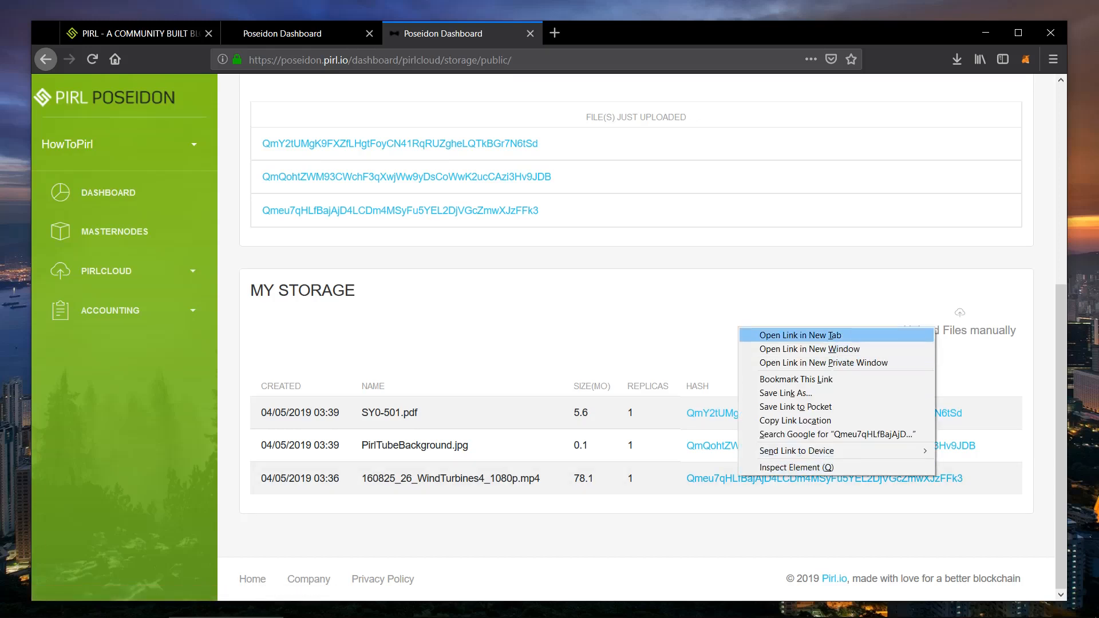
click(800, 335)
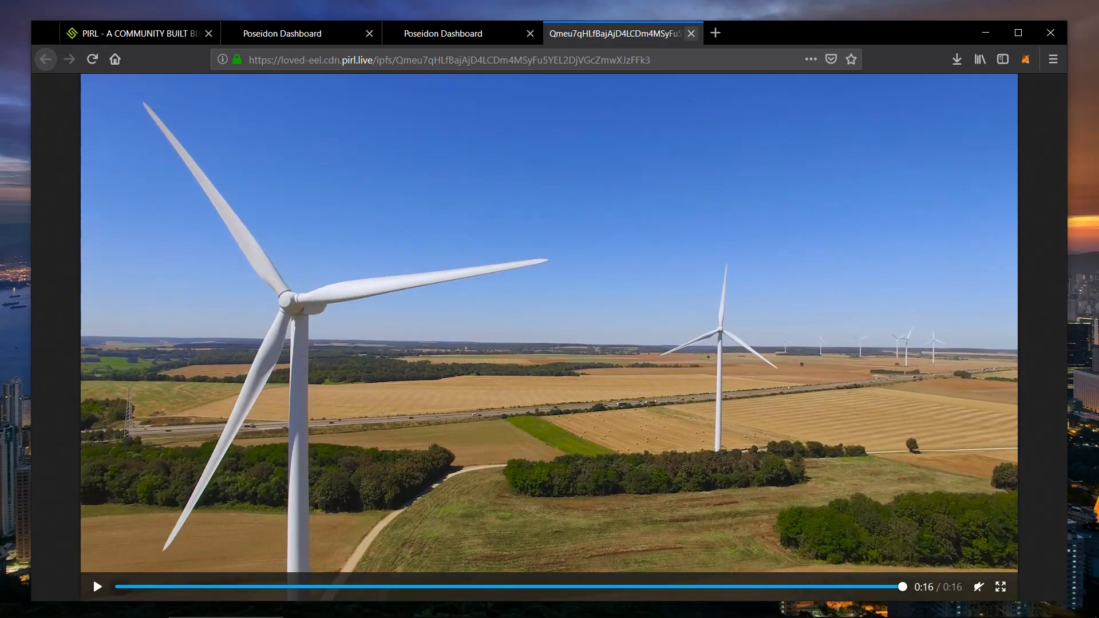
click(692, 33)
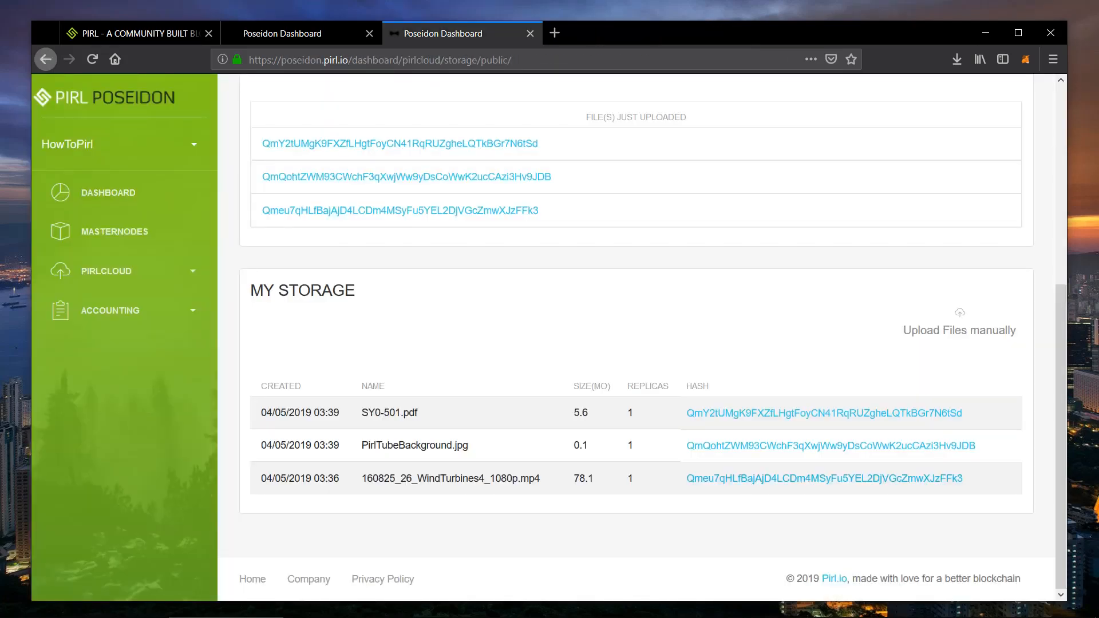